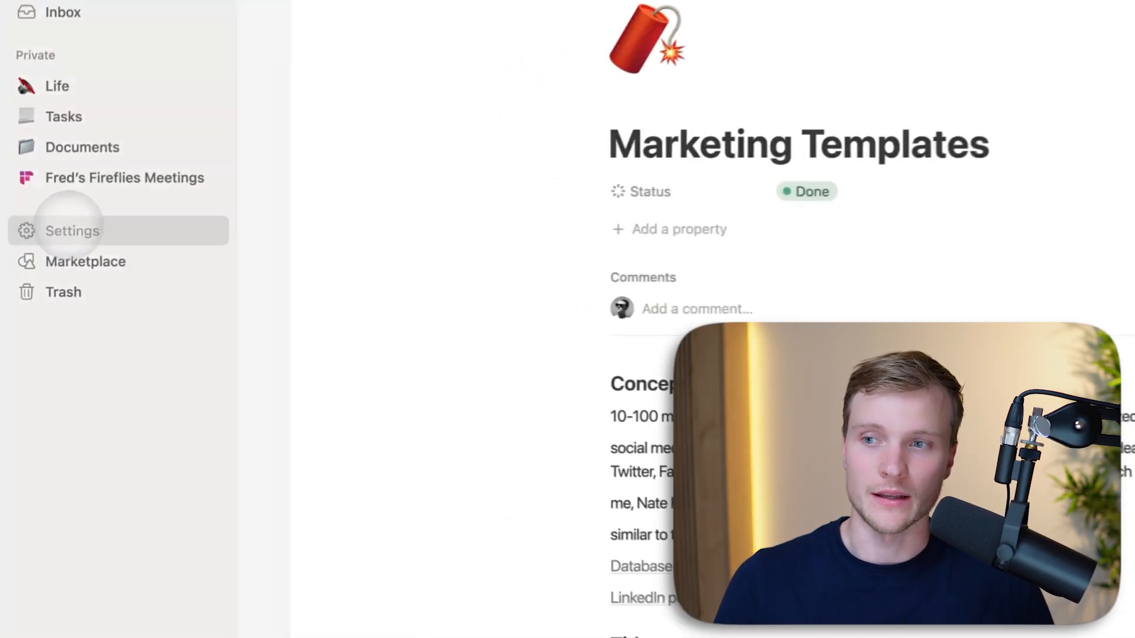
Open Notion's Settings and go to the Connections section to begin a new integration
{"action": "left_click", "coordinate": [72, 230]}
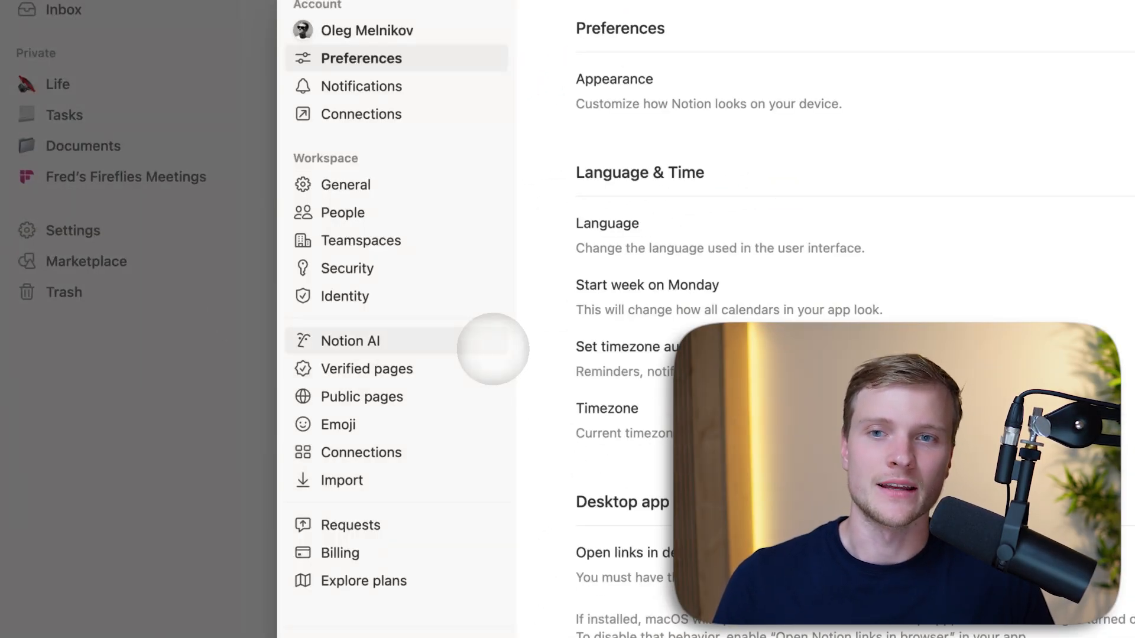
{"action": "left_click", "coordinate": [364, 113]}
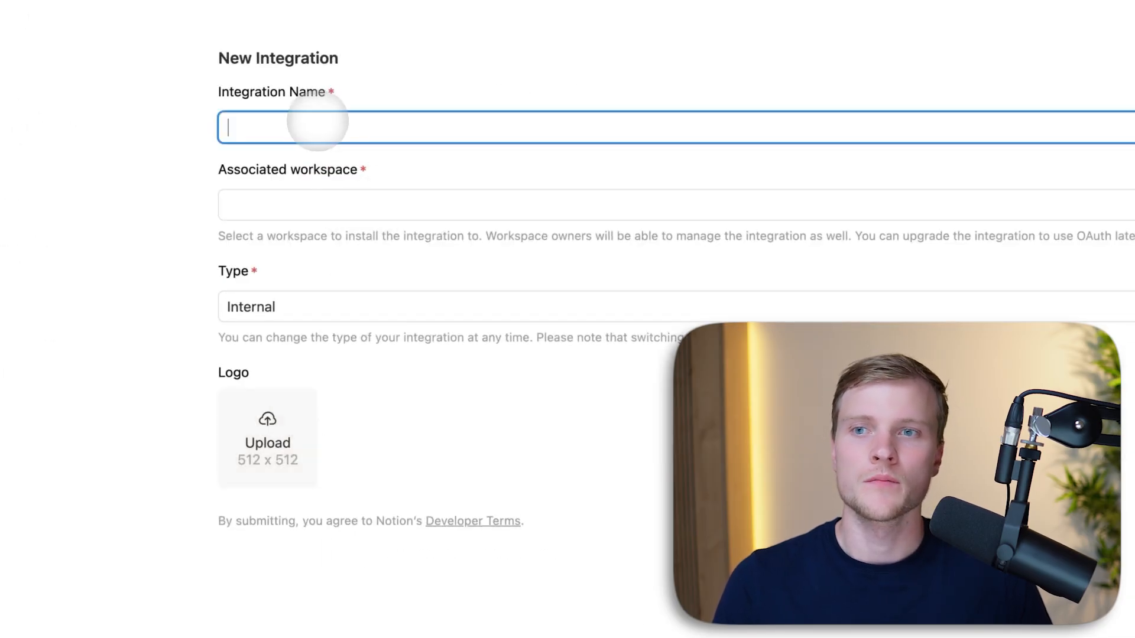
Create an internal Notion integration named 'n8n demo' for the chosen workspace
{"action": "type", "text": "n8n demo"}
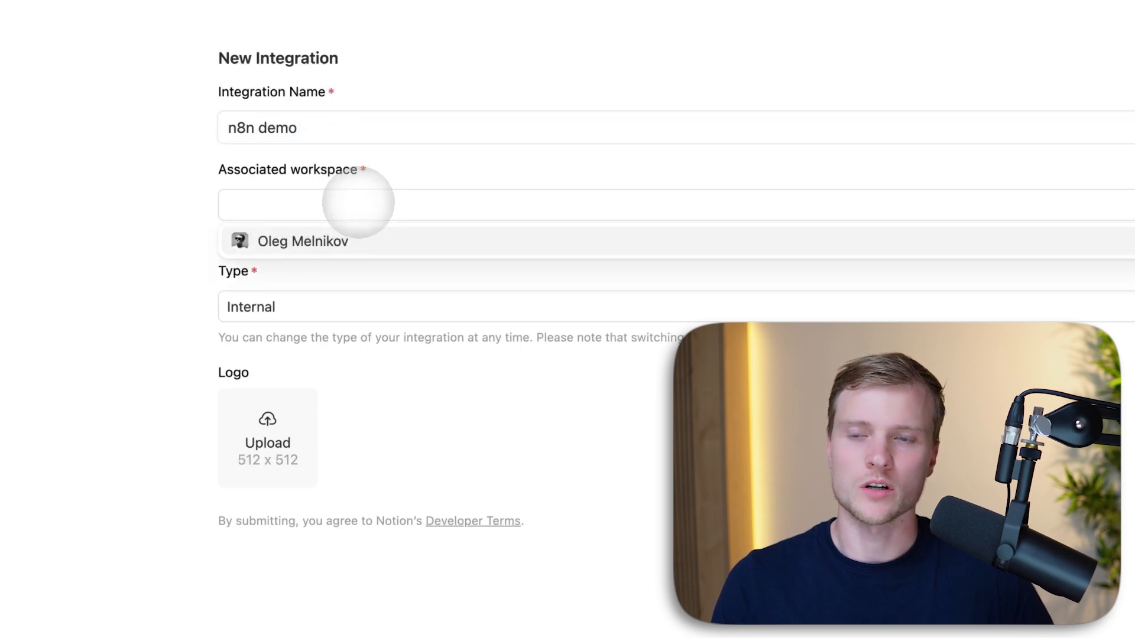
{"action": "left_click", "coordinate": [304, 241]}
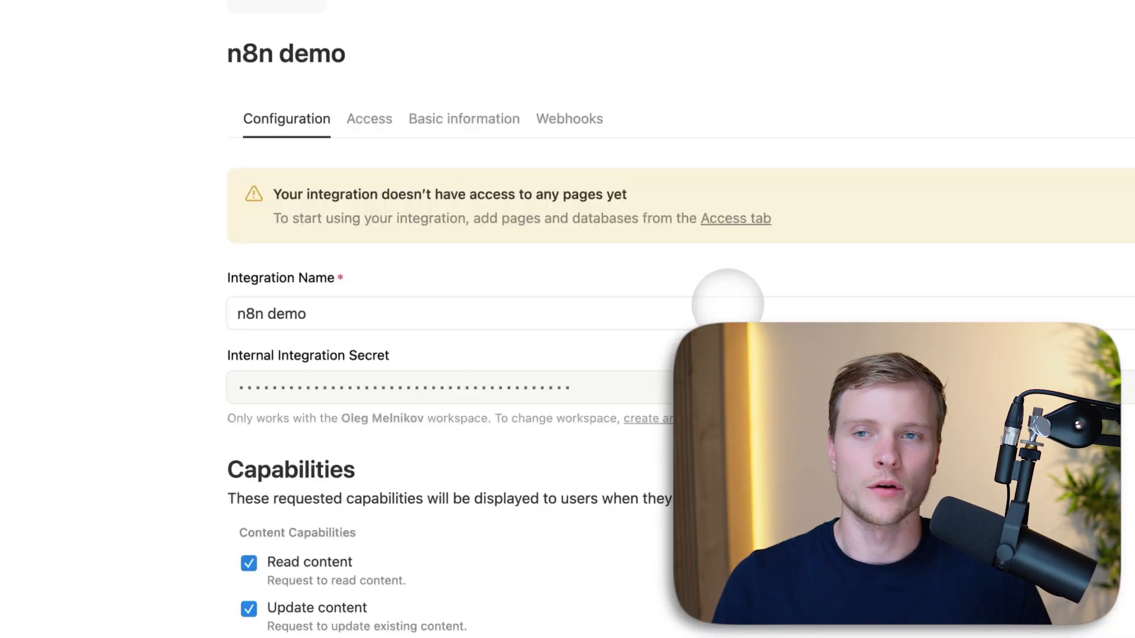
{"action": "scroll", "scroll_direction": "down", "scroll_amount": 3}
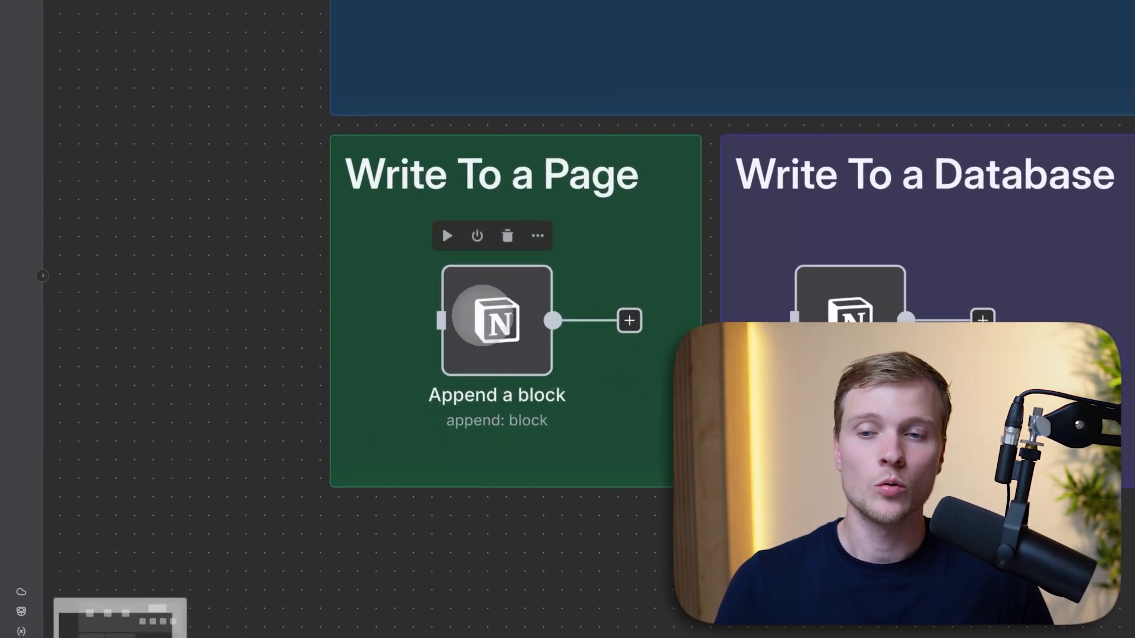
In the Append a block node, start a Notion credential with the pasted secret, then discard it
{"action": "double_click", "coordinate": [495, 321]}
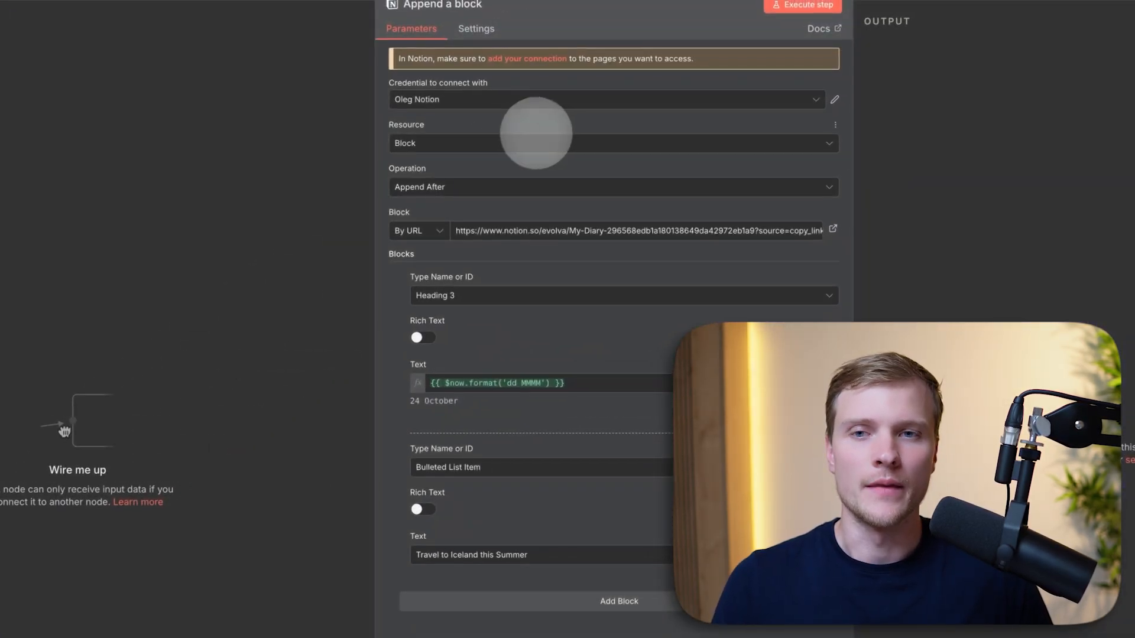
{"action": "left_click", "coordinate": [606, 99]}
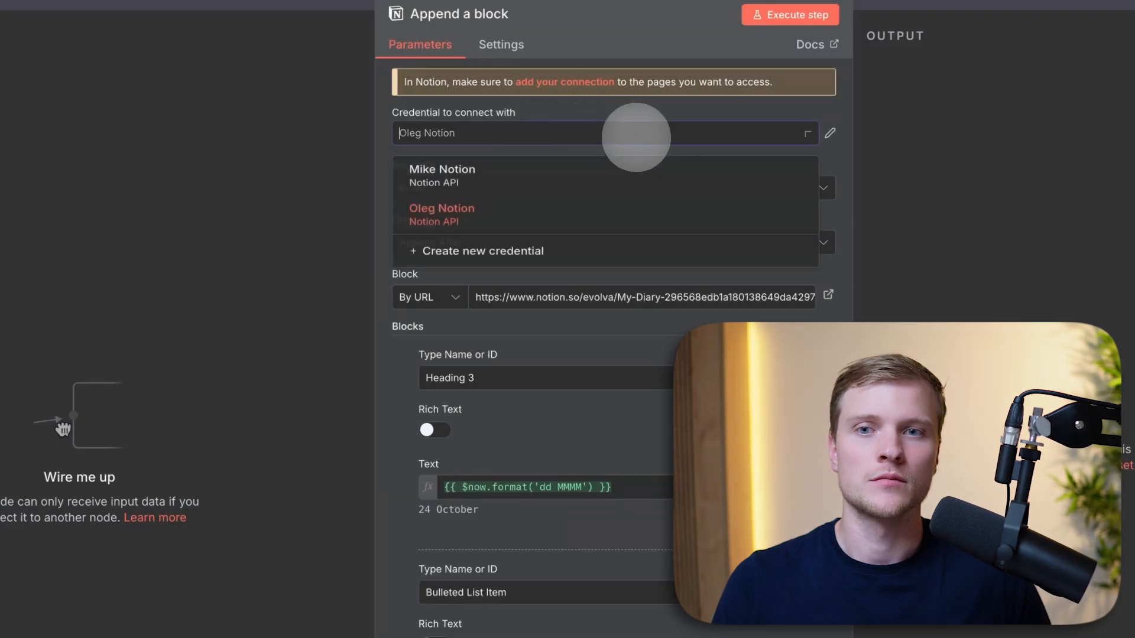
{"action": "left_click", "coordinate": [829, 132]}
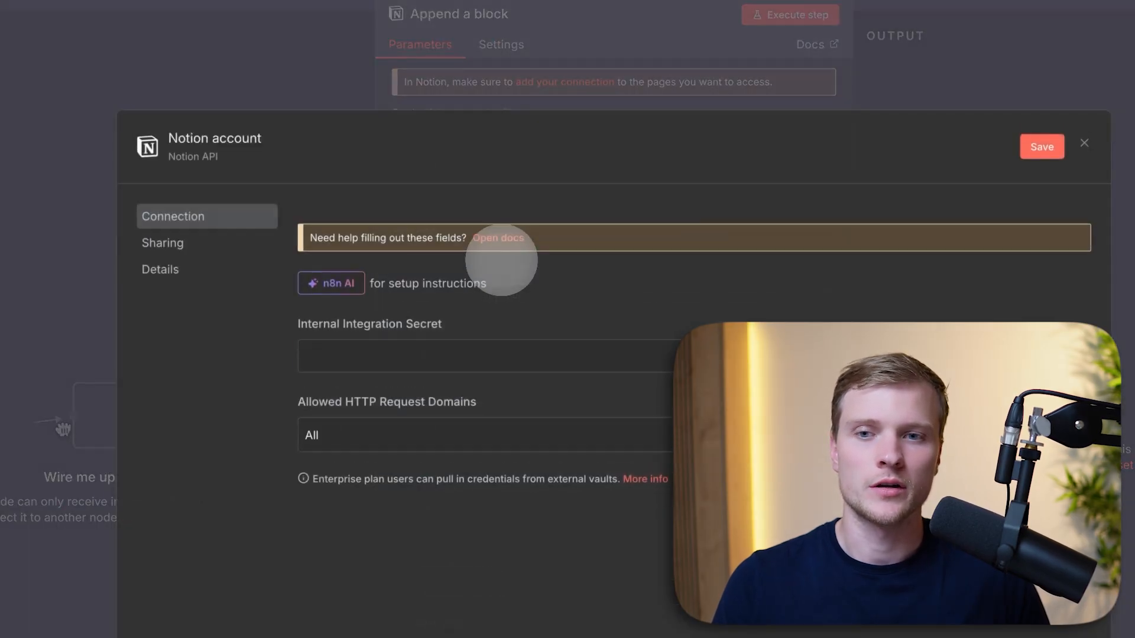
{"action": "type", "text": "••••••••••"}
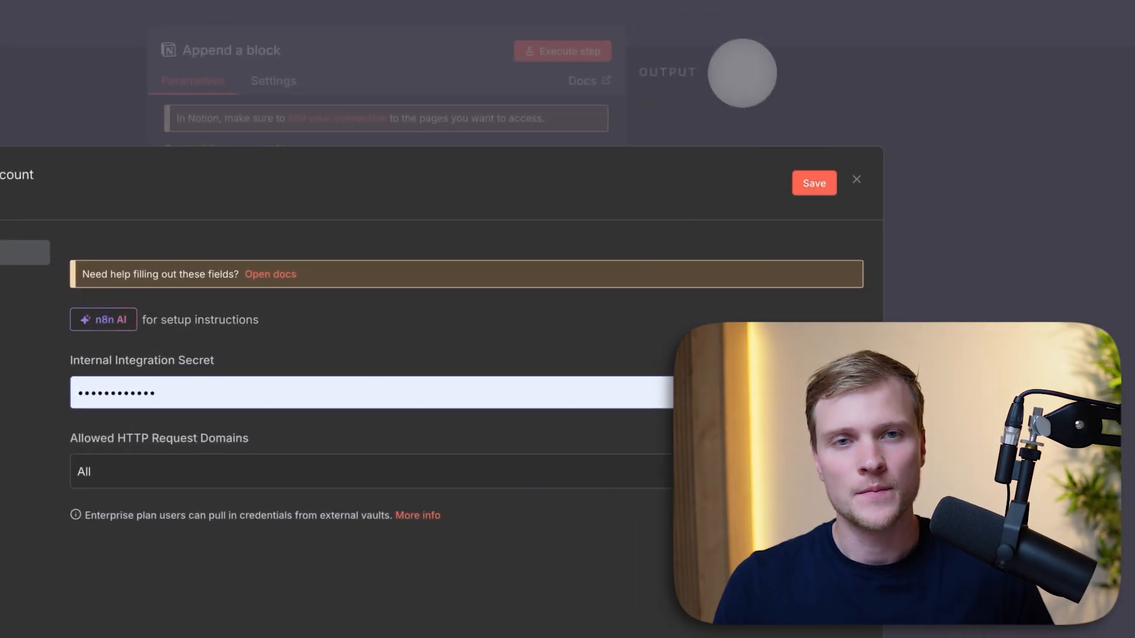
{"action": "left_click", "coordinate": [857, 180]}
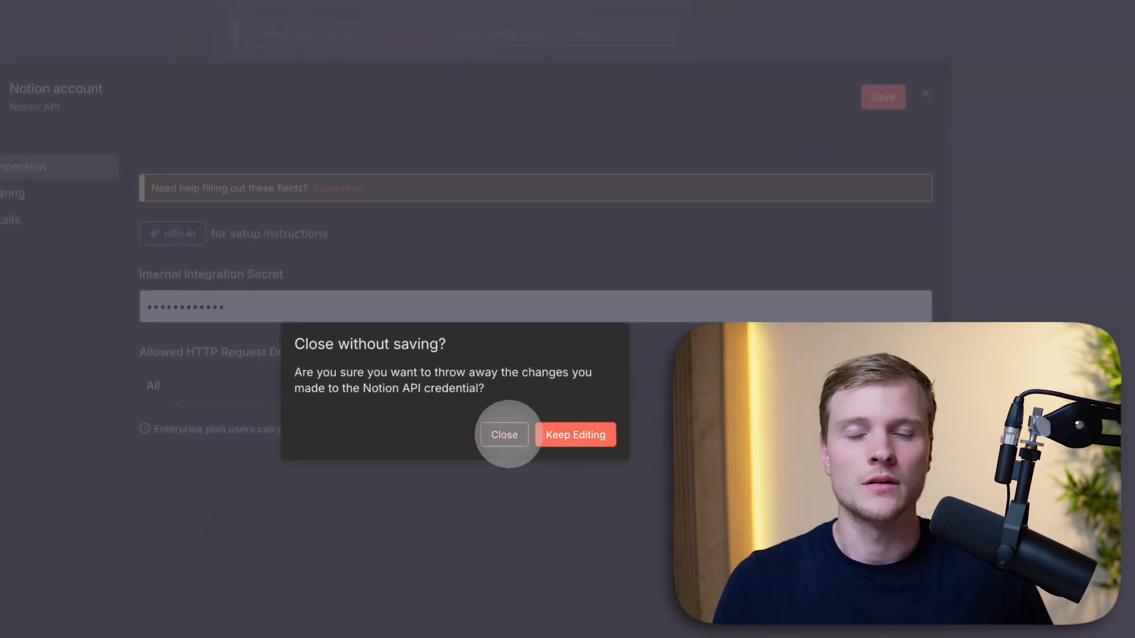
{"action": "left_click", "coordinate": [504, 435]}
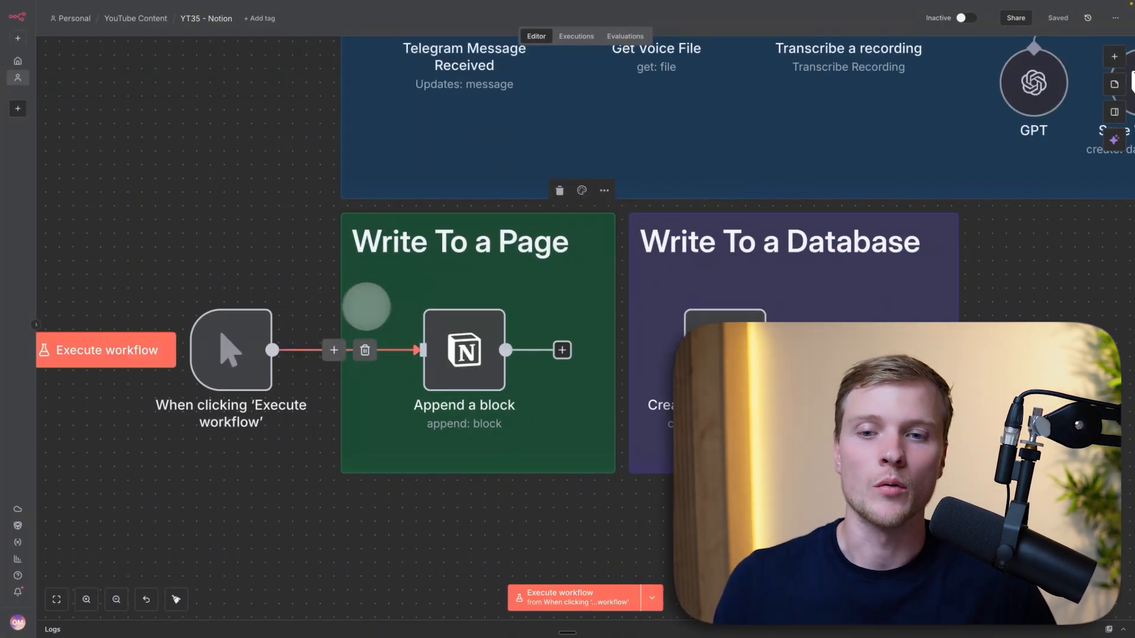
In the Append a block node, keep resource Block with a Heading 3 first block
{"action": "double_click", "coordinate": [464, 350]}
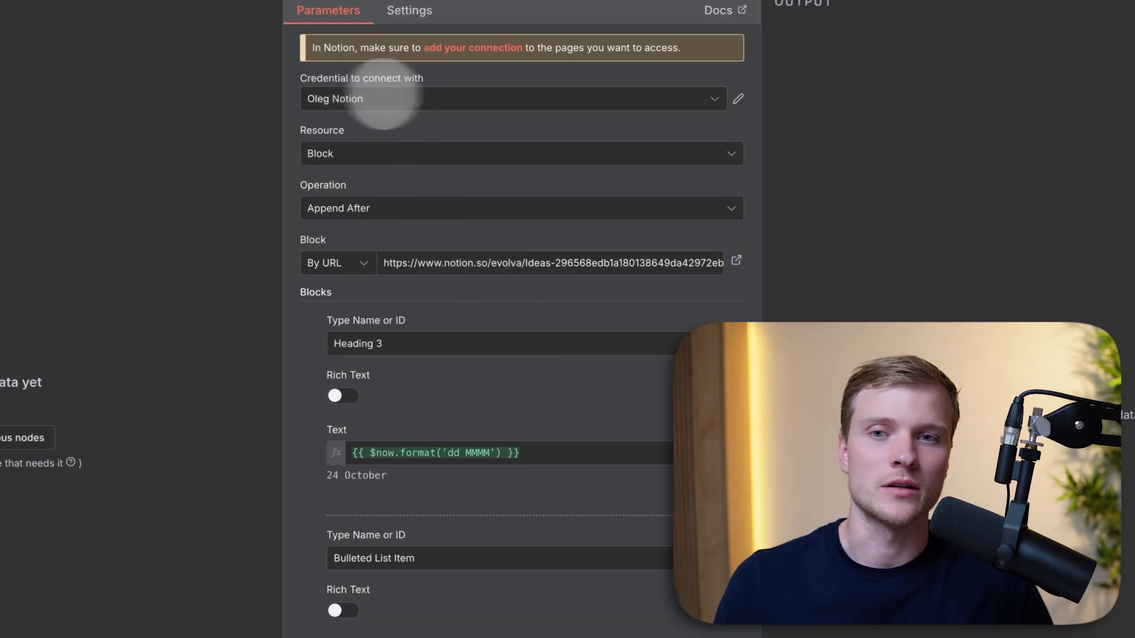
{"action": "left_click", "coordinate": [520, 154]}
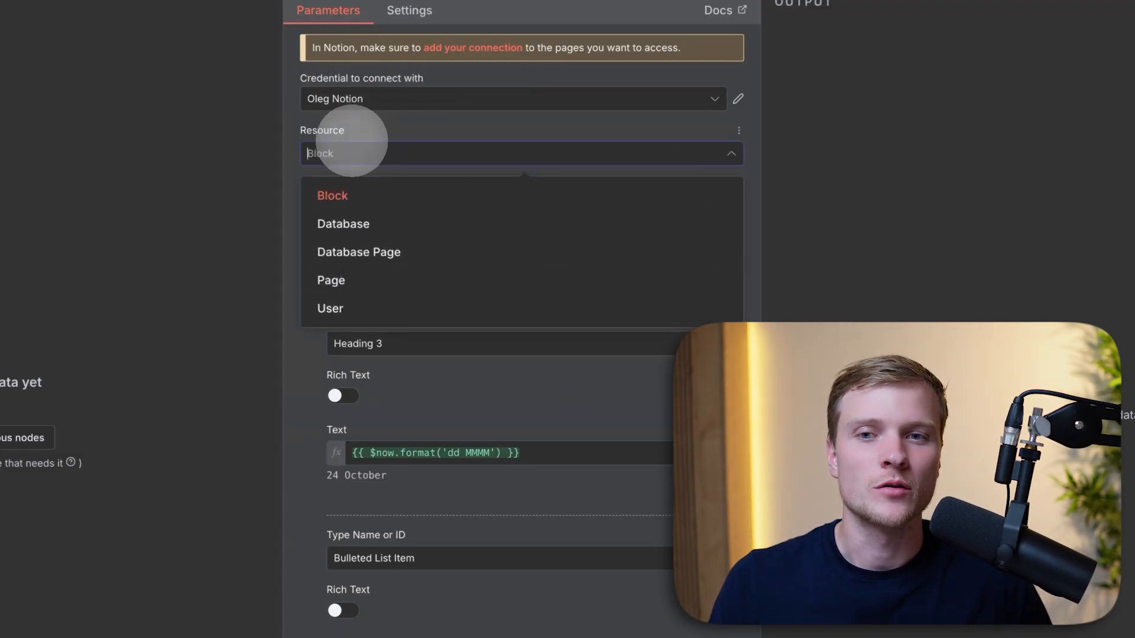
{"action": "left_click", "coordinate": [332, 195]}
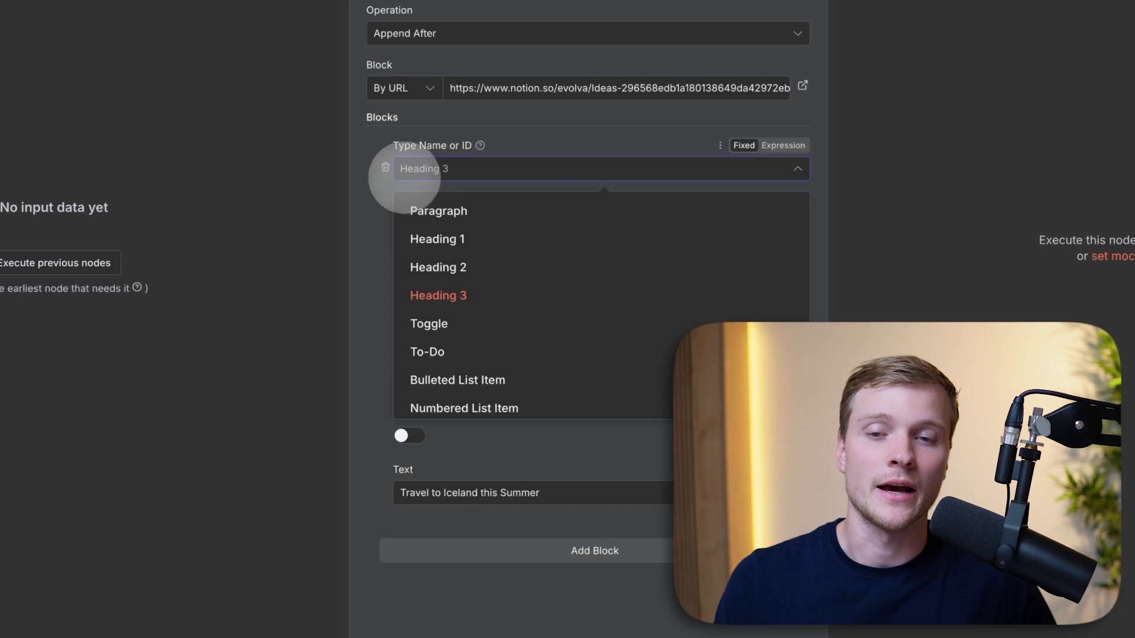
{"action": "left_click", "coordinate": [438, 296]}
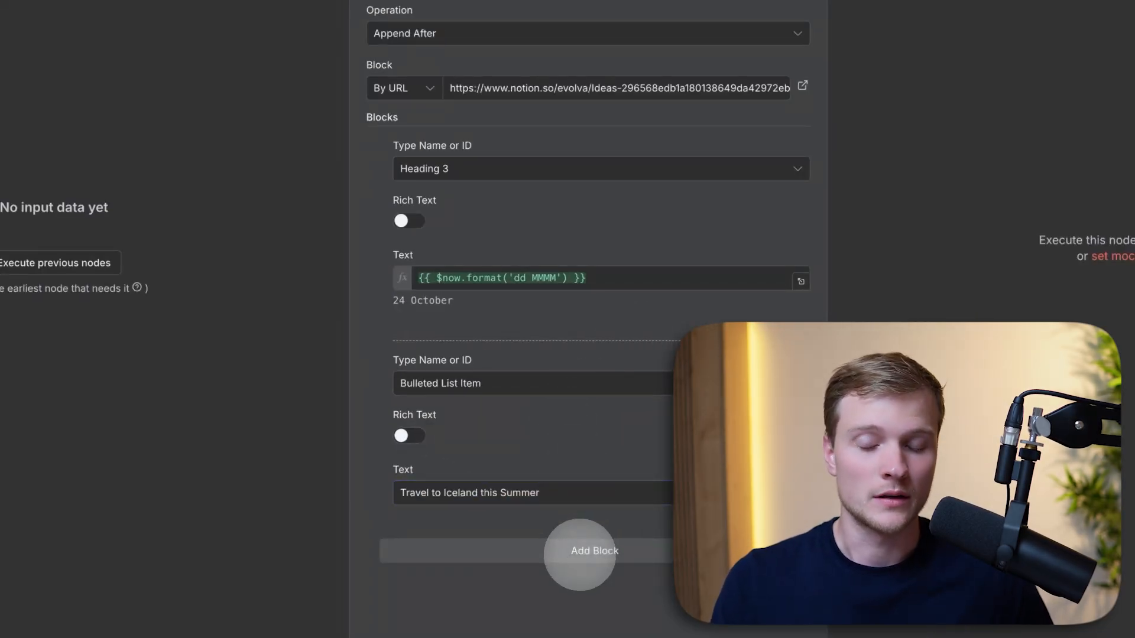
Add another block to append and choose its block type
{"action": "left_click", "coordinate": [594, 551]}
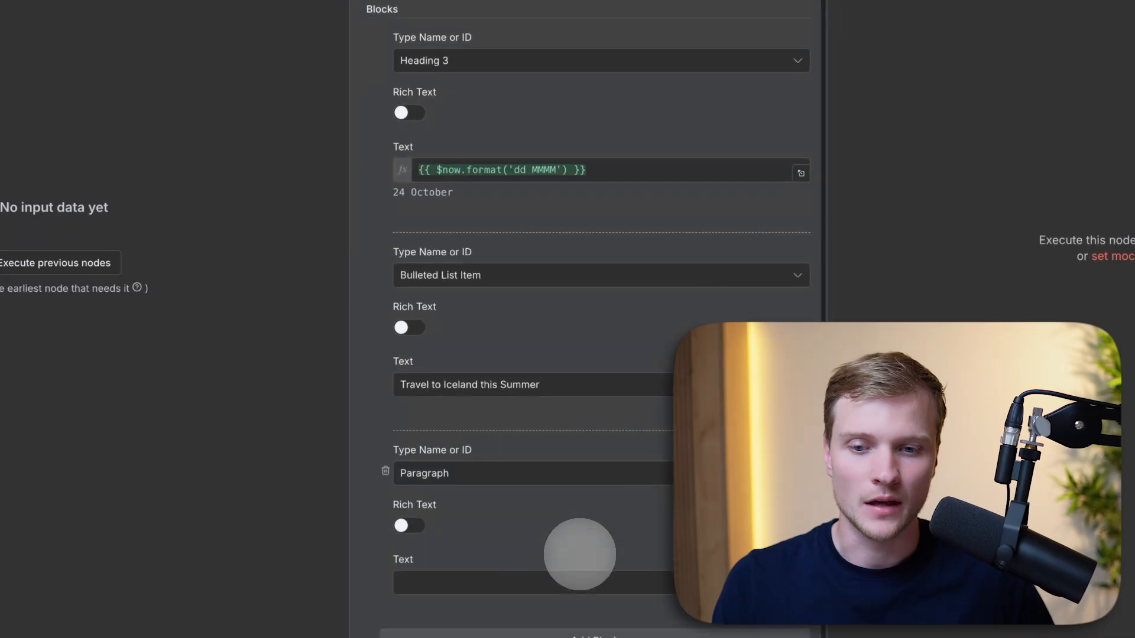
{"action": "scroll", "scroll_direction": "down", "scroll_amount": 3}
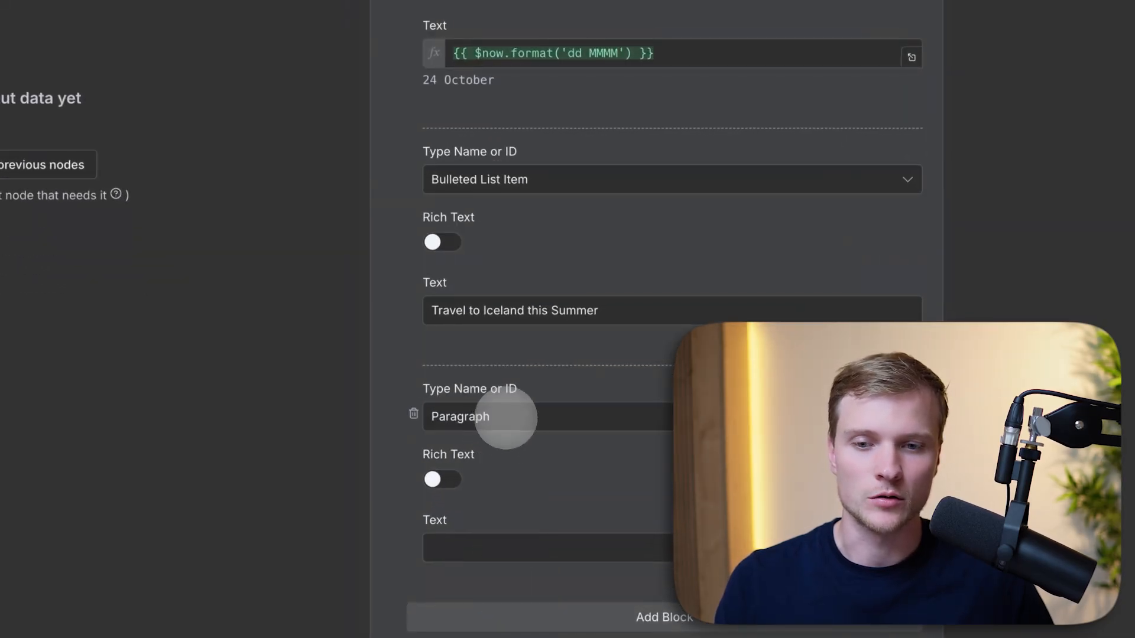
{"action": "left_click", "coordinate": [478, 416]}
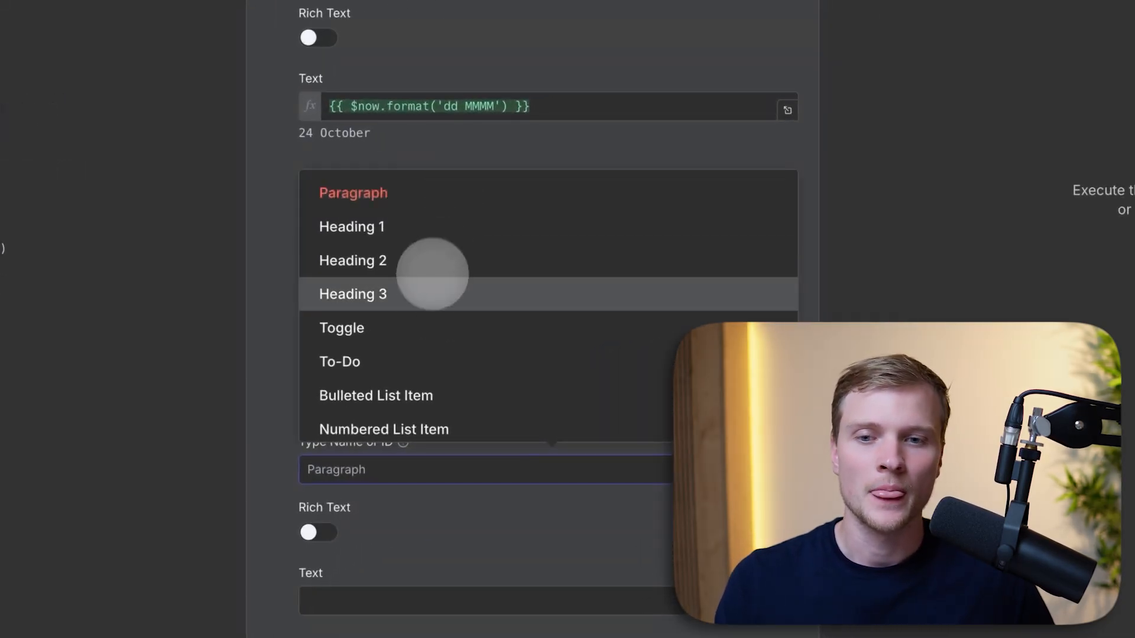
{"action": "scroll", "scroll_direction": "down", "scroll_amount": 3}
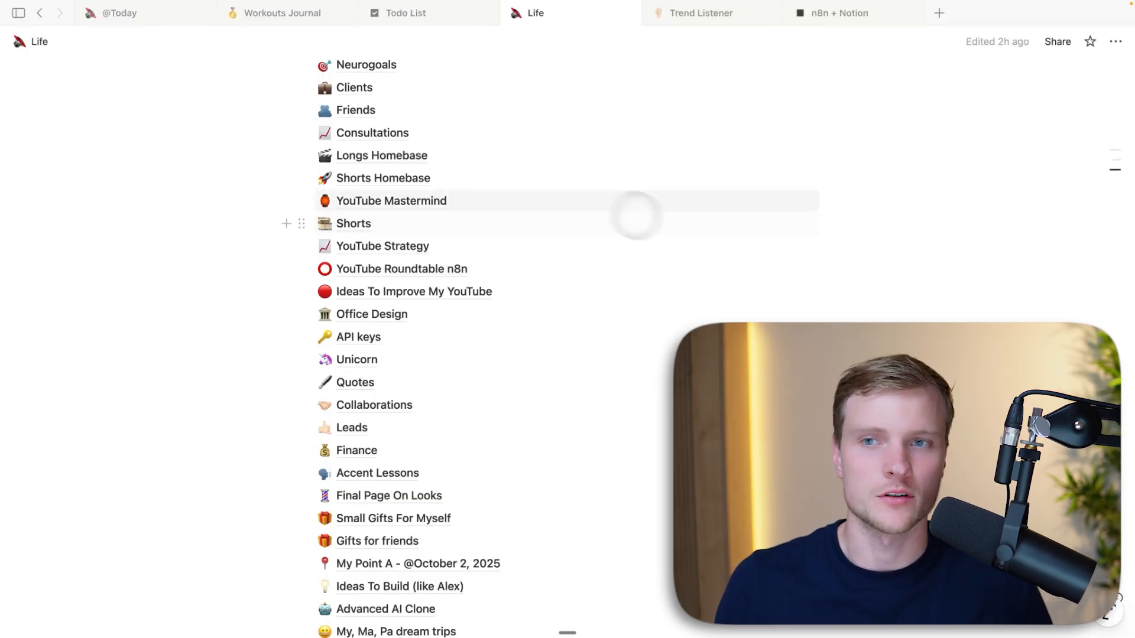
Switch to Notion and bring up the Todo List page tab
{"action": "left_click", "coordinate": [18, 13]}
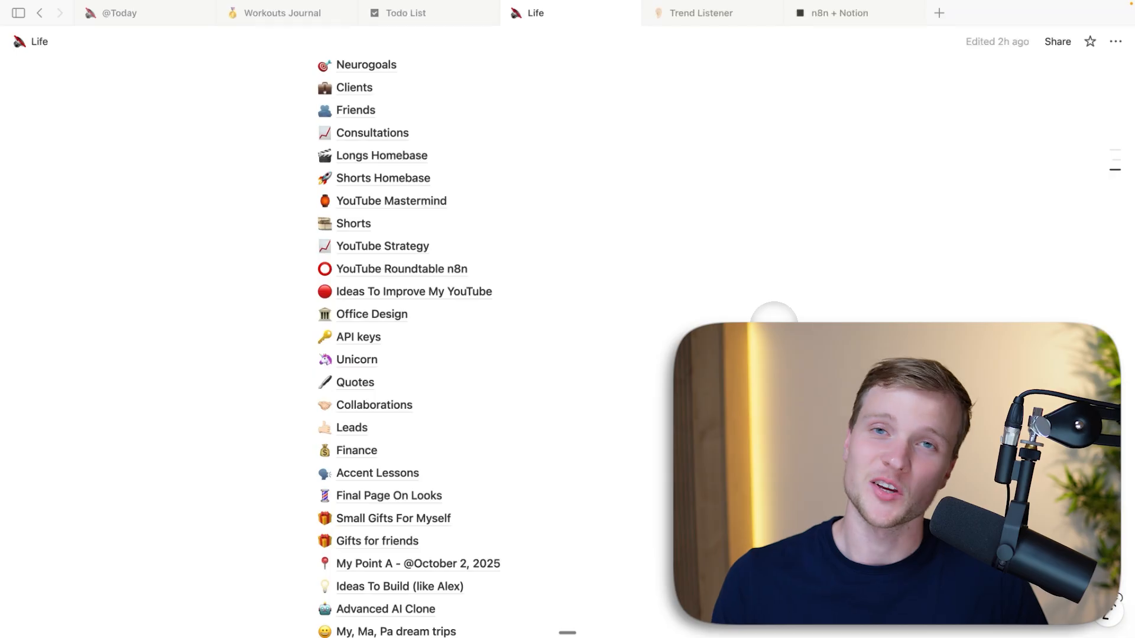
{"action": "left_click", "coordinate": [406, 13]}
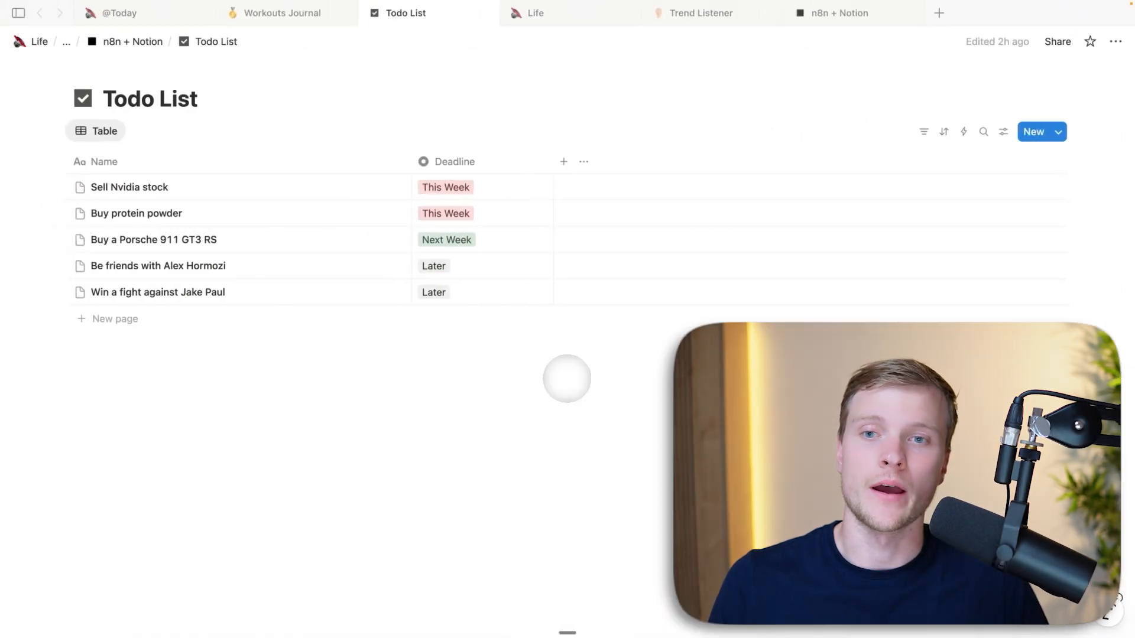
{"action": "mouse_move", "coordinate": [393, 422]}
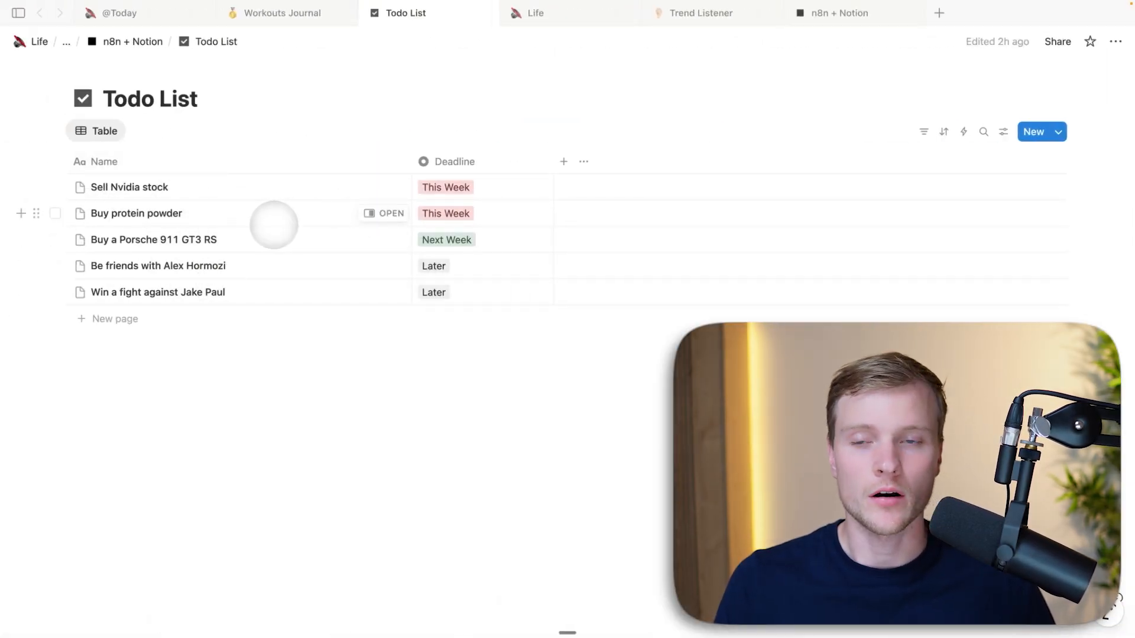
{"action": "mouse_move", "coordinate": [500, 190]}
{"action": "type", "text": "Do something useful"}
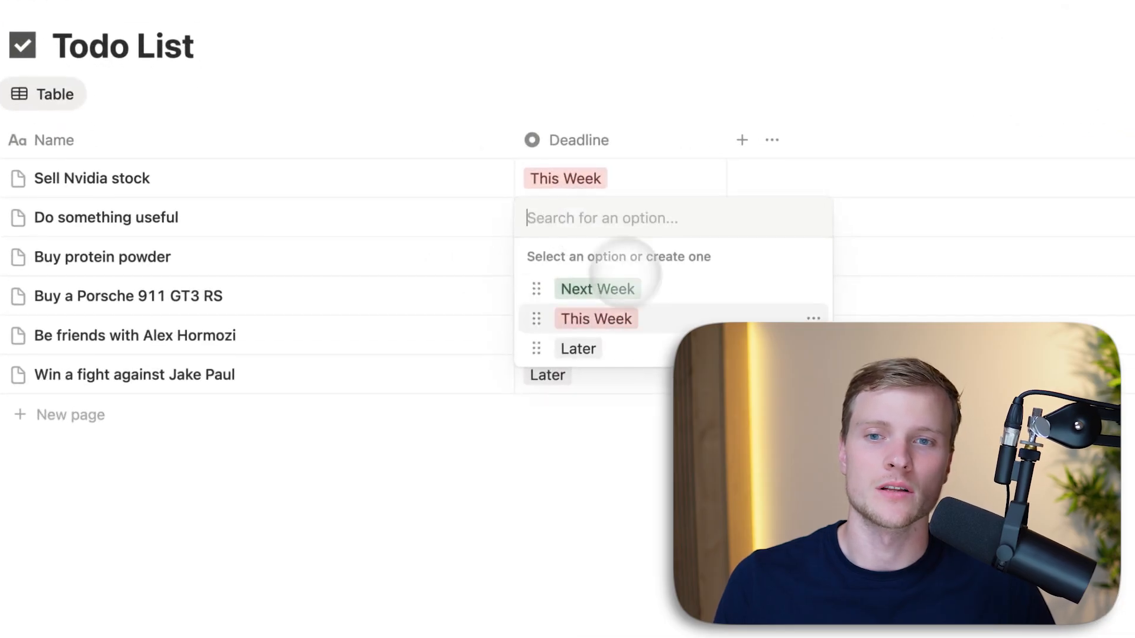
Set 'Do something useful' deadline to Next Week and move to the Ideas page
{"action": "left_click", "coordinate": [597, 289]}
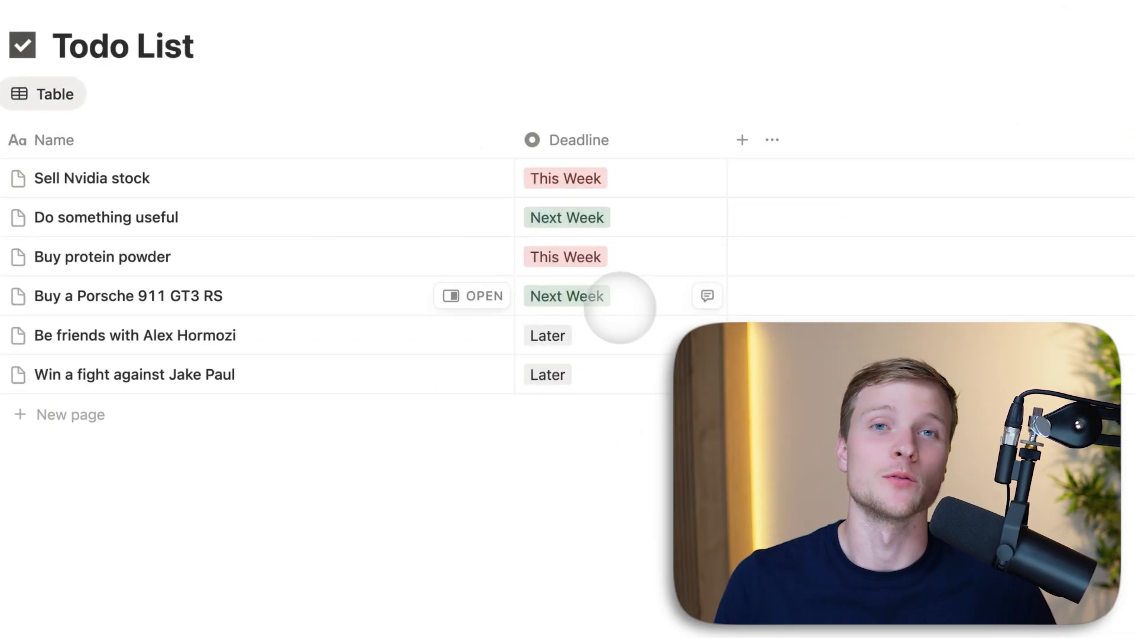
{"action": "left_click", "coordinate": [397, 13]}
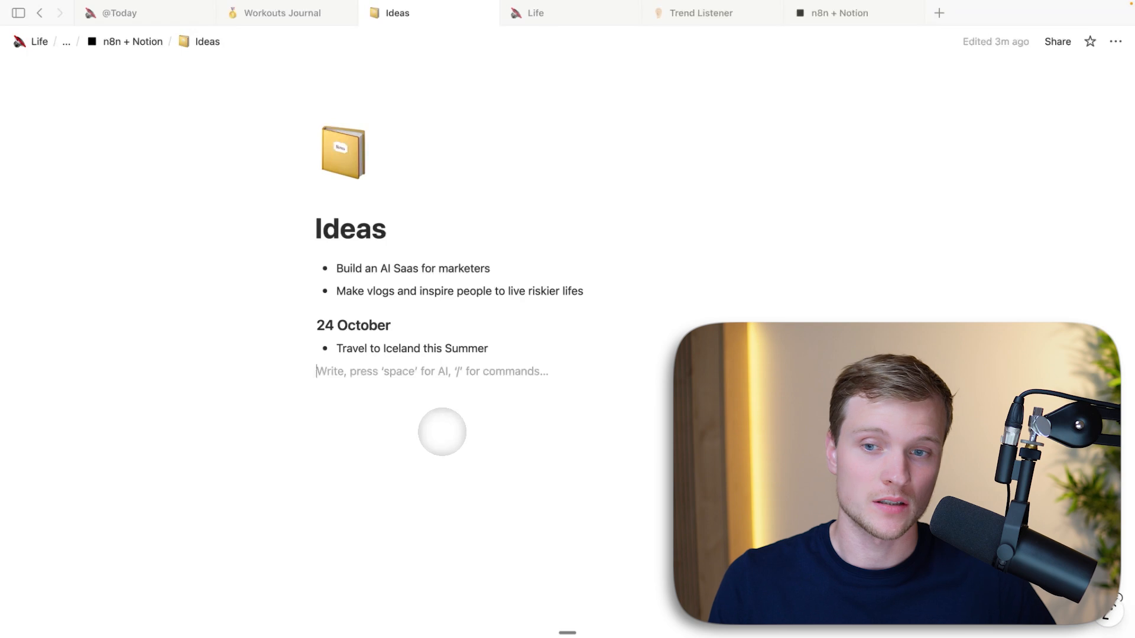
Insert a full-page database titled 'Demo' on the Ideas page via the / menu
{"action": "type", "text": "/"}
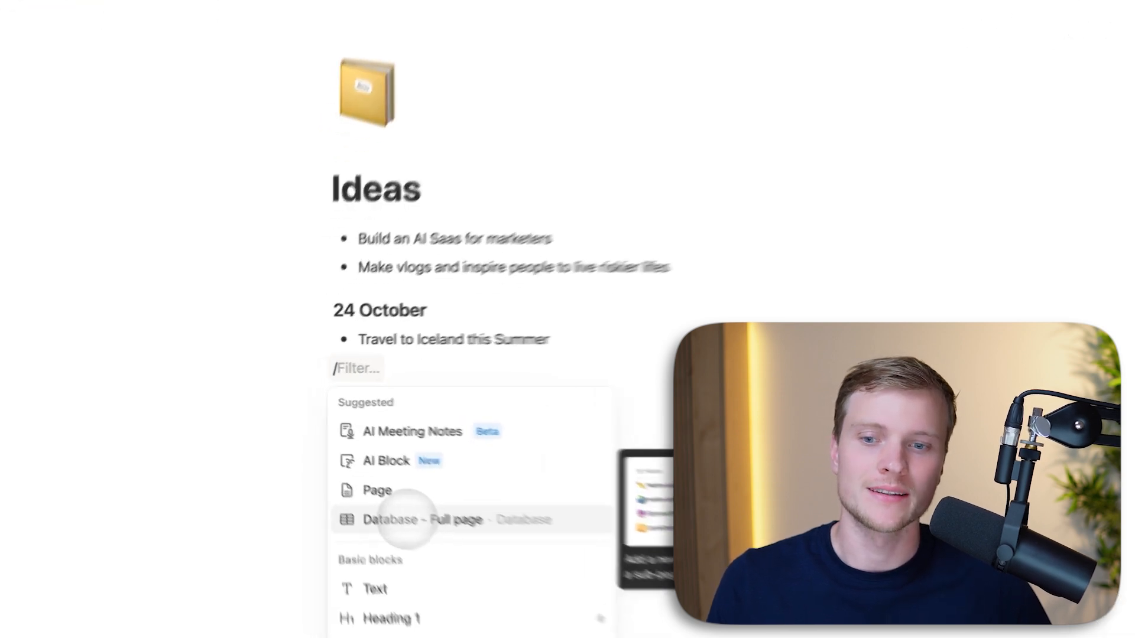
{"action": "left_click", "coordinate": [425, 520]}
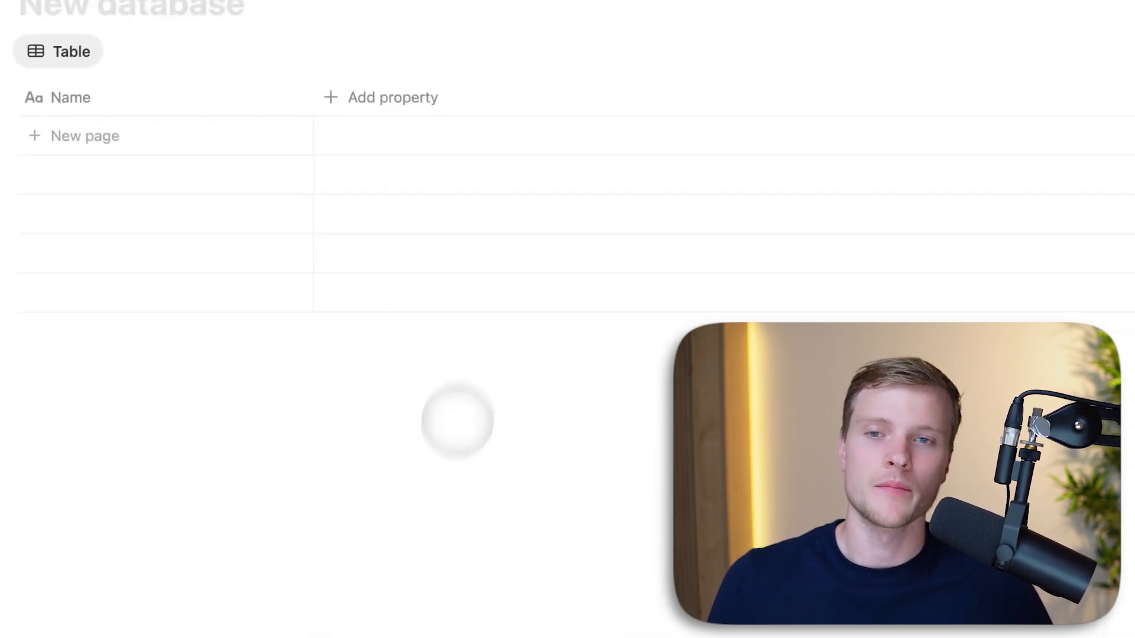
{"action": "type", "text": "Demo"}
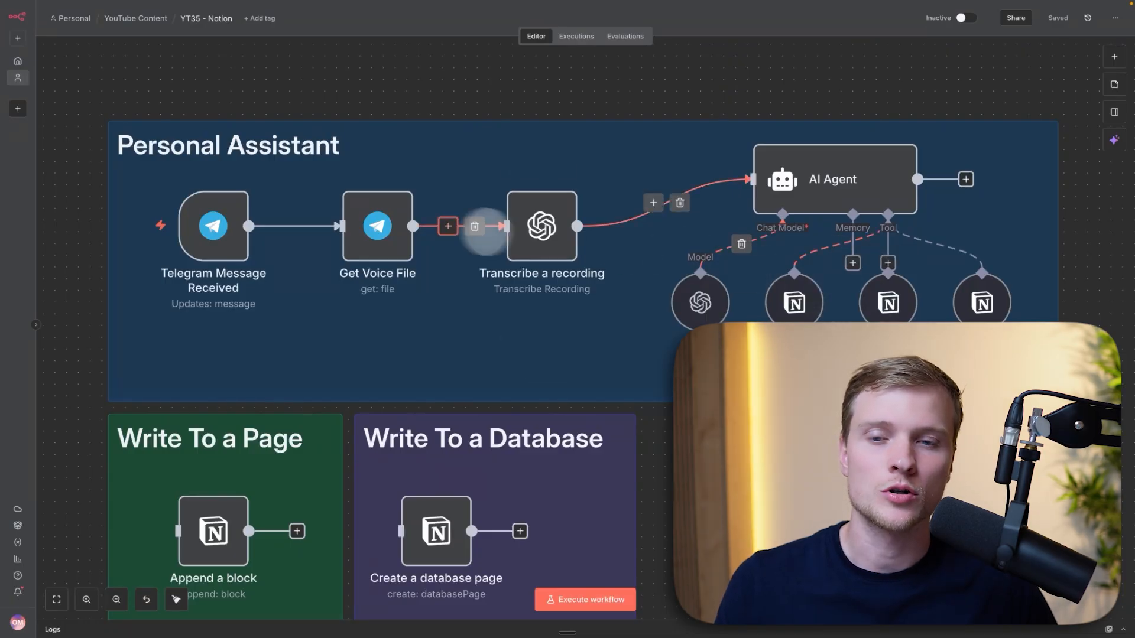
Inspect the Telegram Message Received trigger's settings, then return to the workflow canvas
{"action": "double_click", "coordinate": [212, 225]}
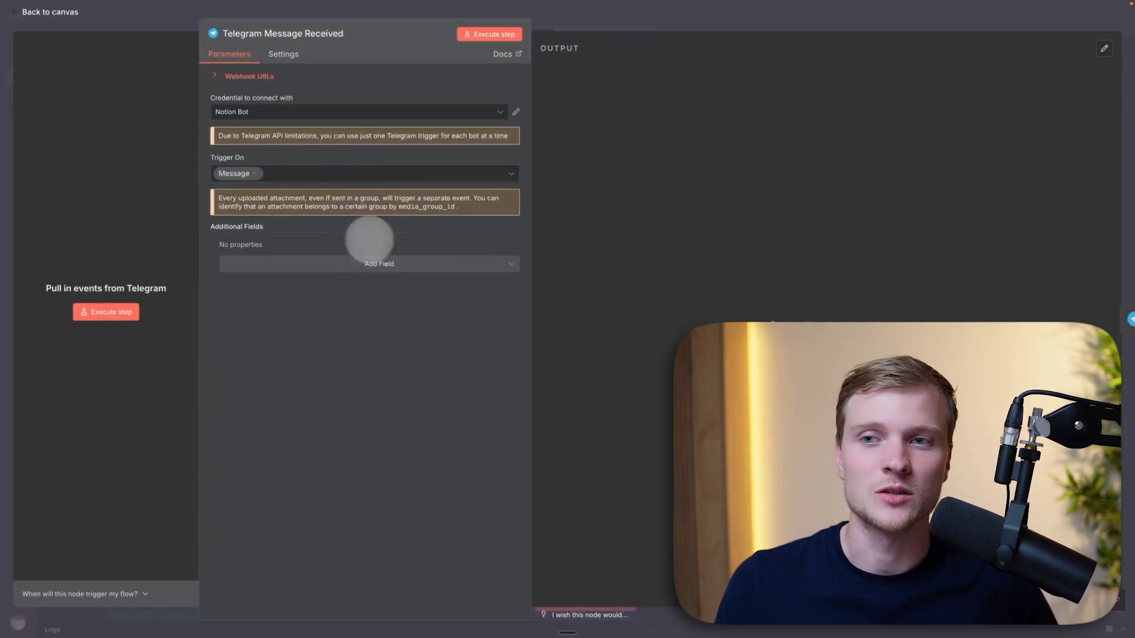
{"action": "mouse_move", "coordinate": [596, 138]}
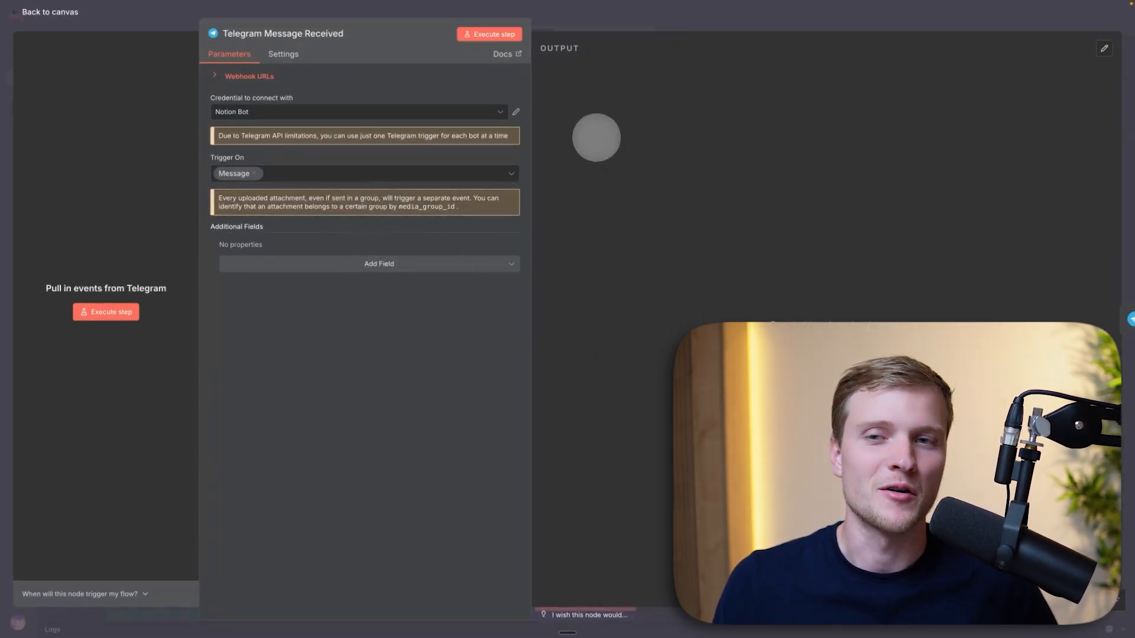
{"action": "left_click", "coordinate": [49, 12]}
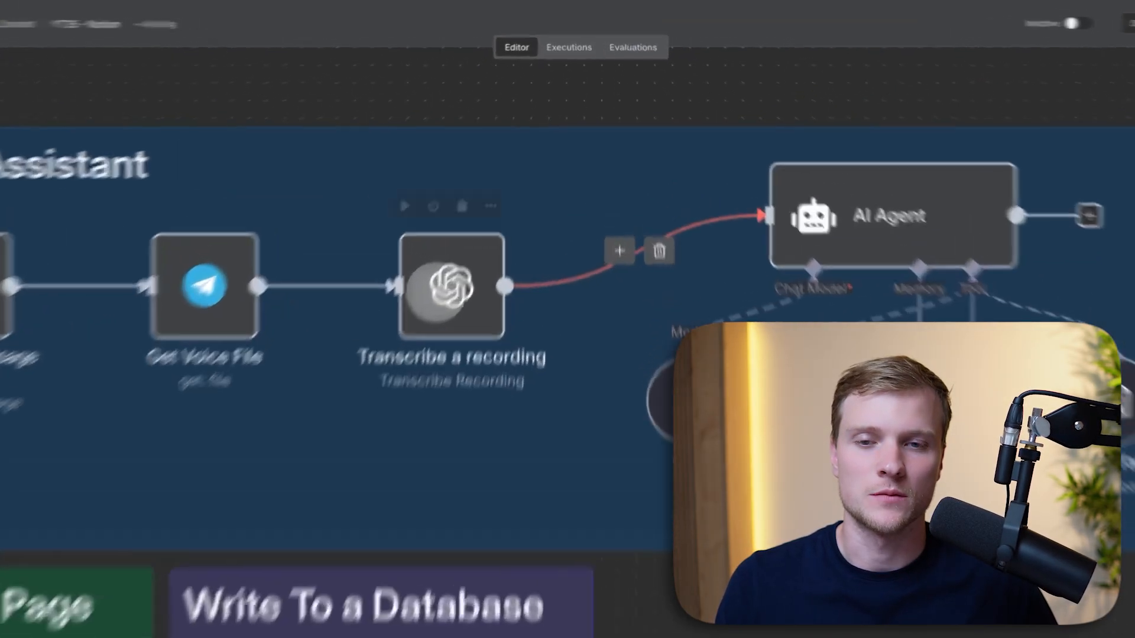
Review Transcribe a recording's OpenAI audio settings, then open the workflow's ... options menu
{"action": "double_click", "coordinate": [450, 286]}
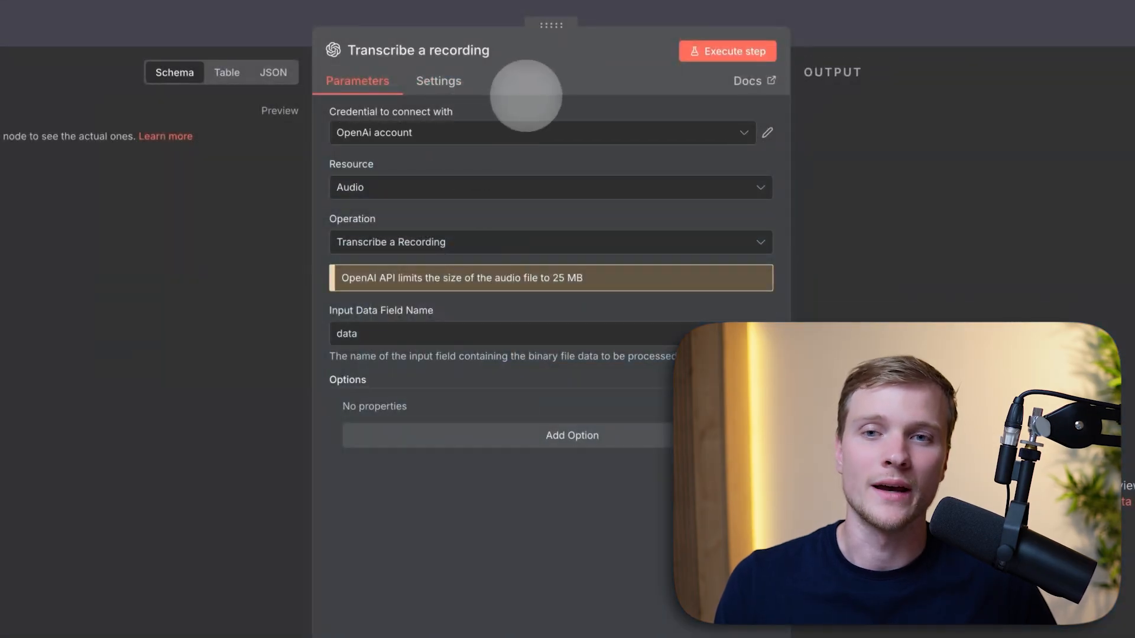
{"action": "mouse_move", "coordinate": [504, 143]}
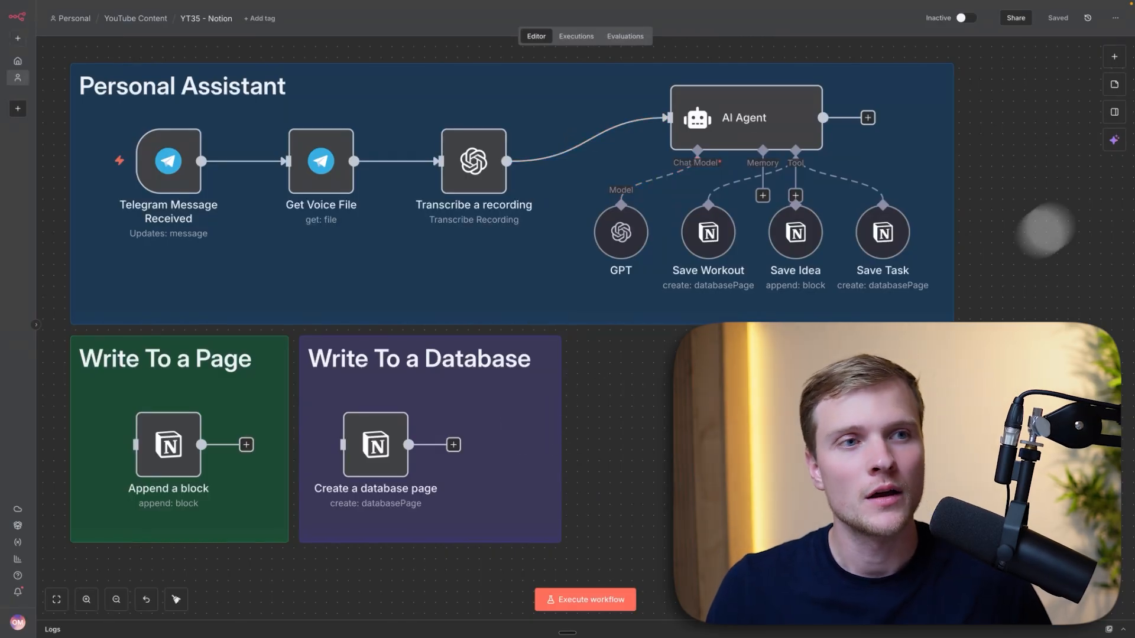
{"action": "left_click", "coordinate": [1115, 19]}
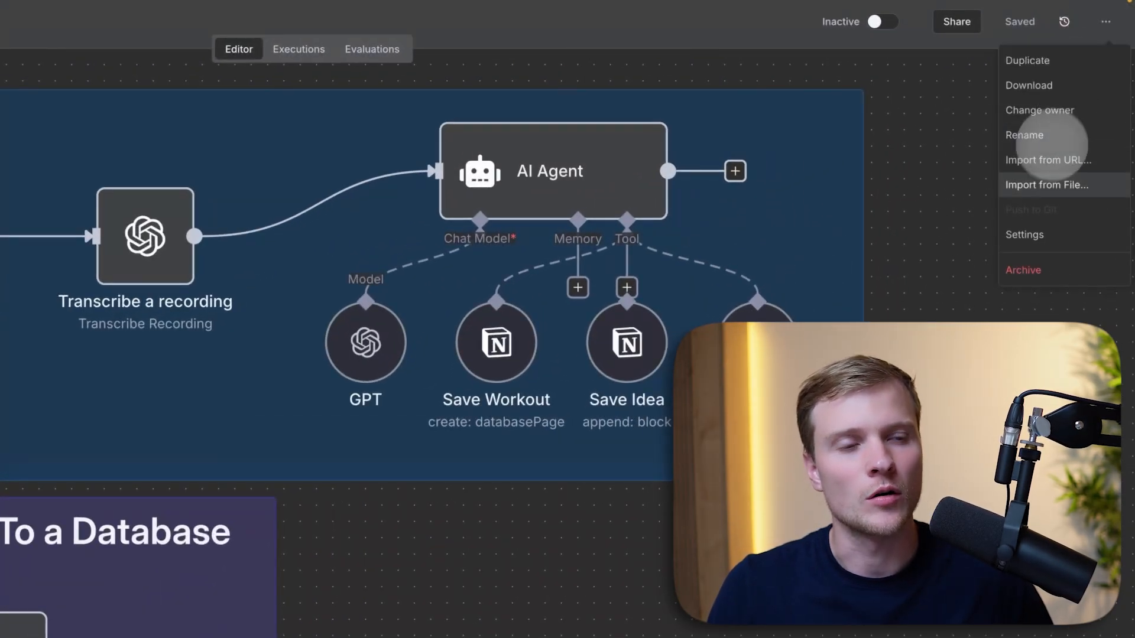